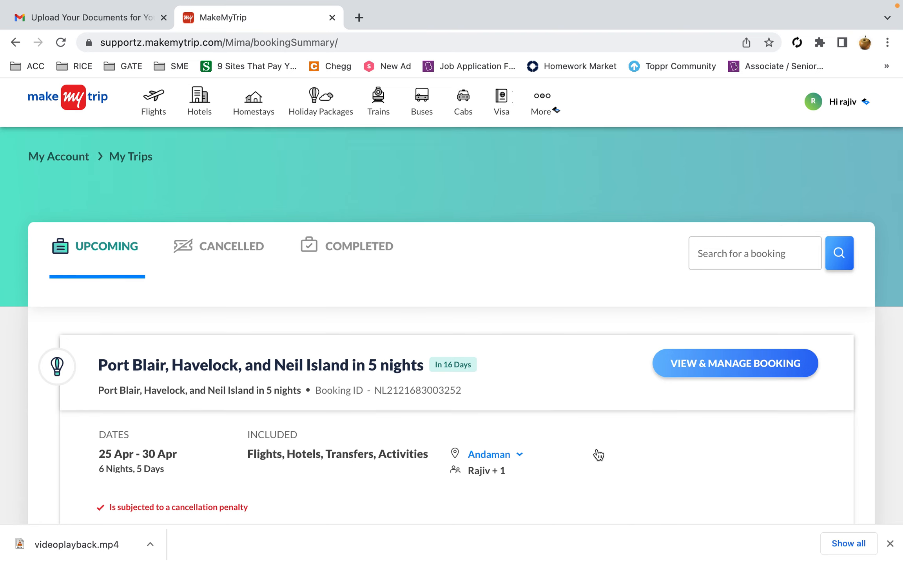
- Open the Port Blair, Havelock and Neil Island booking and the document-request email due 08 Apr
{"action": "scroll", "scroll_direction": "down", "scroll_amount": 3}
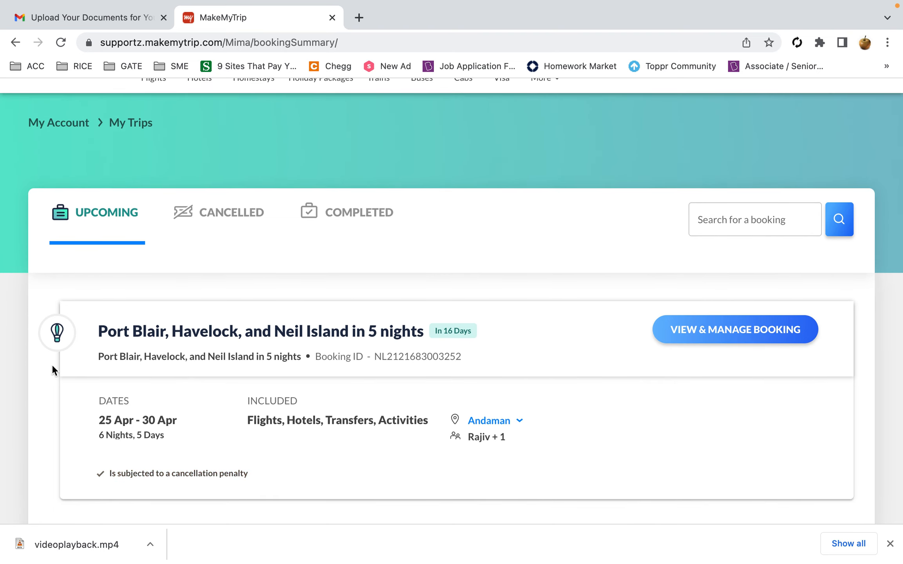
{"action": "mouse_move", "coordinate": [734, 341]}
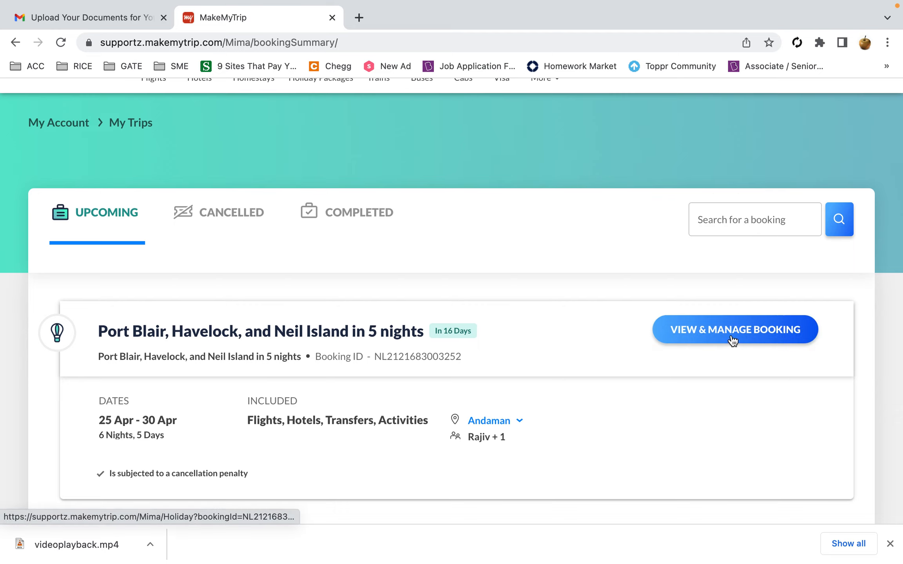
{"action": "left_click", "coordinate": [734, 329]}
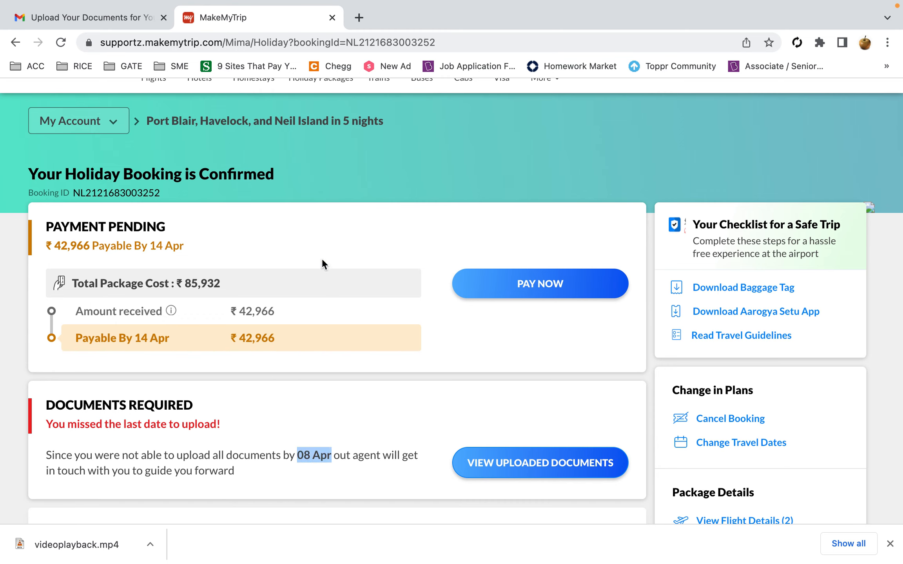
{"action": "left_click", "coordinate": [89, 18]}
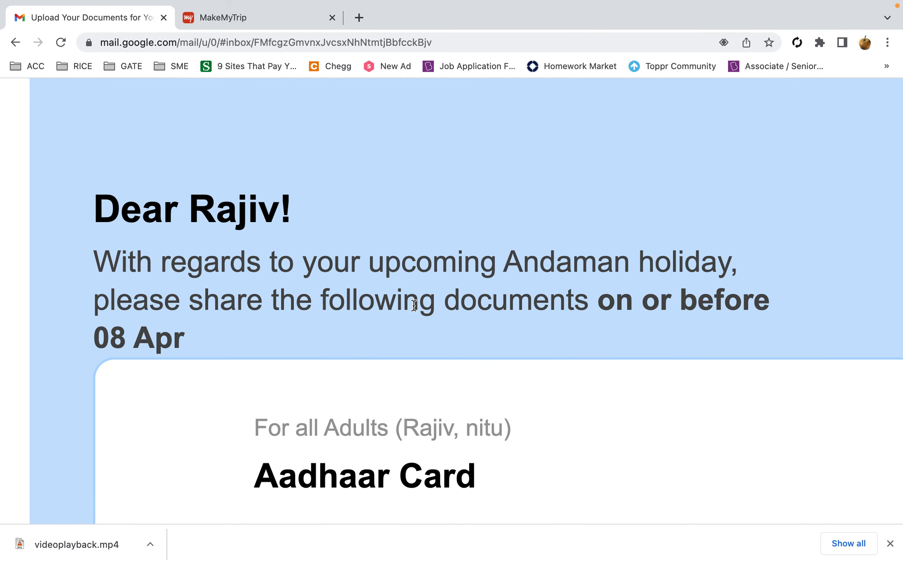
{"action": "mouse_move", "coordinate": [557, 288]}
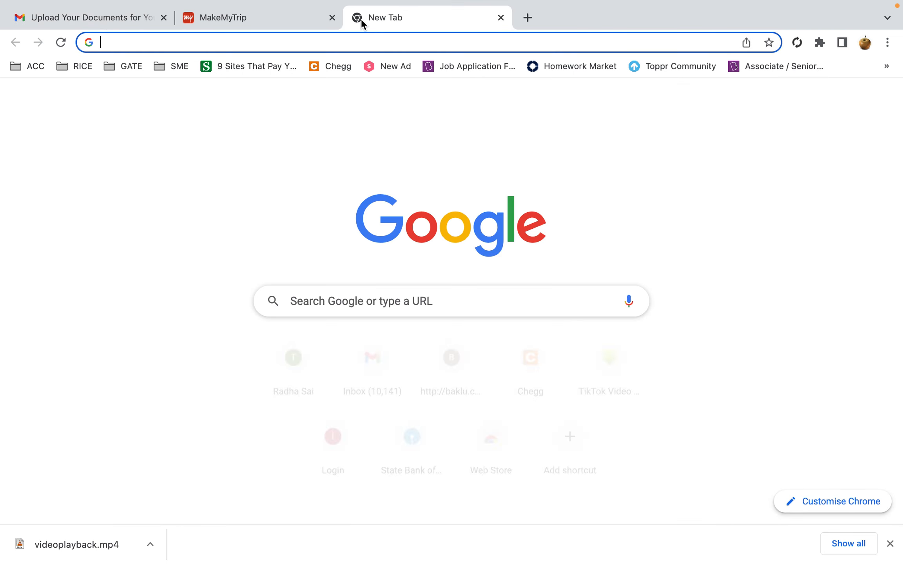
- Search Google for 'date' in the new tab
{"action": "type", "text": "dat"}
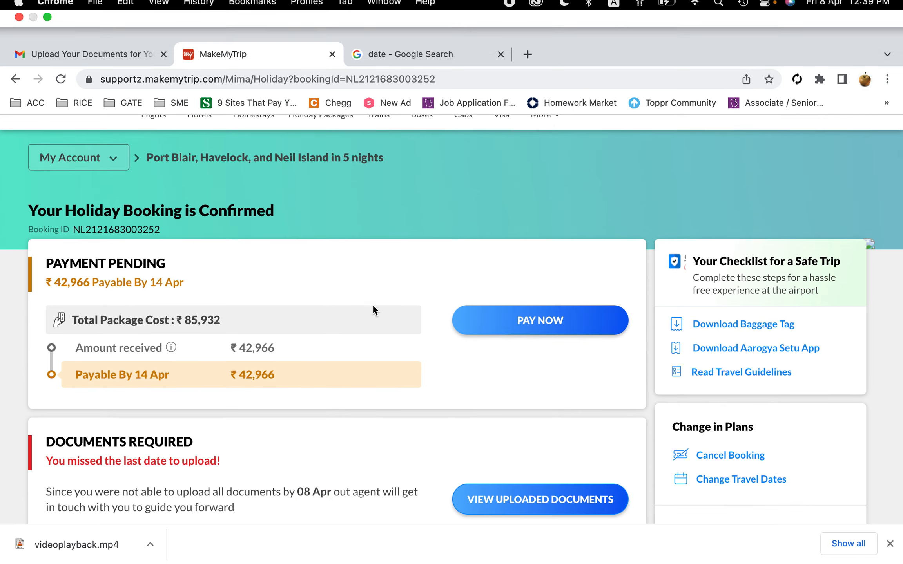
- Scroll the booking page through the 25–30 Apr trip details and ₹85,932 cost breakdown
{"action": "scroll", "scroll_direction": "down", "scroll_amount": 3}
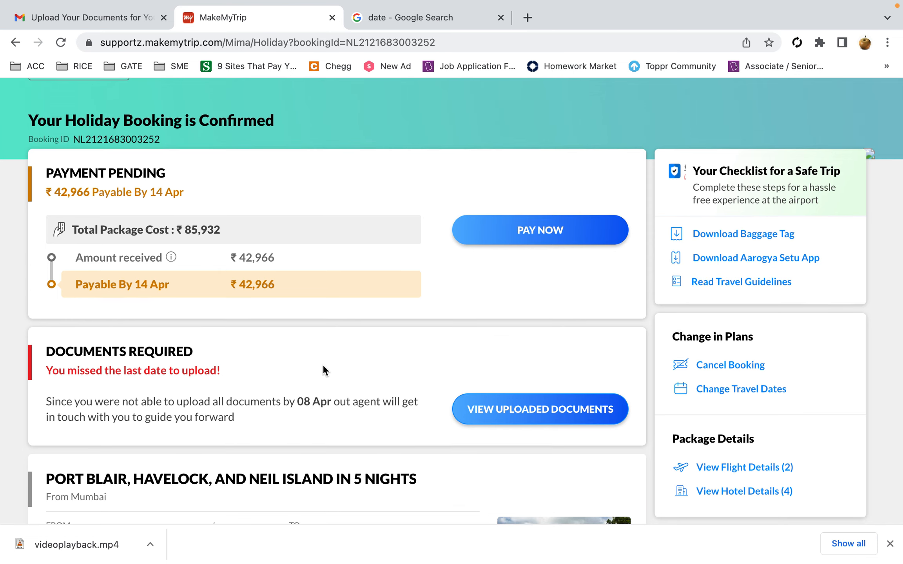
{"action": "scroll", "scroll_direction": "down", "scroll_amount": 3}
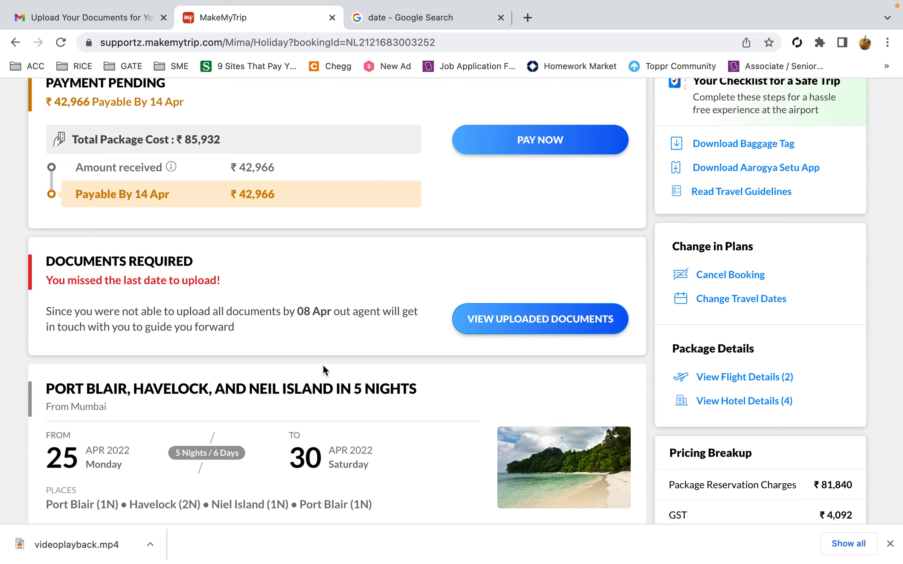
{"action": "mouse_move", "coordinate": [266, 332]}
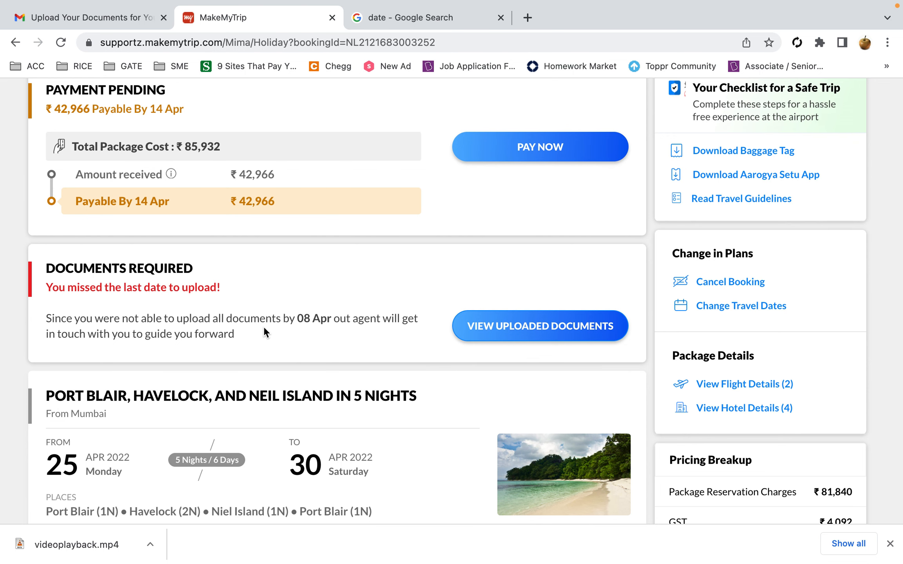
{"action": "scroll", "scroll_direction": "down", "scroll_amount": 3}
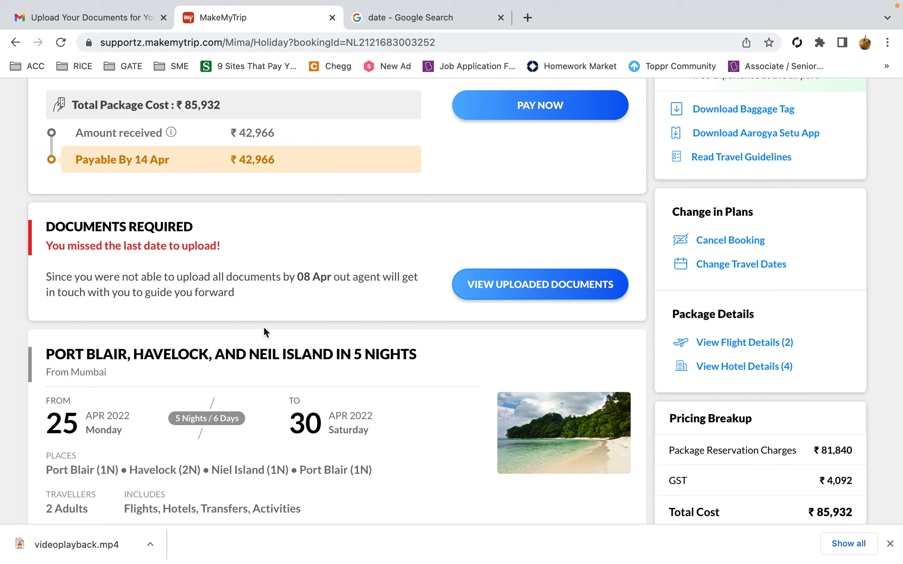
{"action": "mouse_move", "coordinate": [299, 299]}
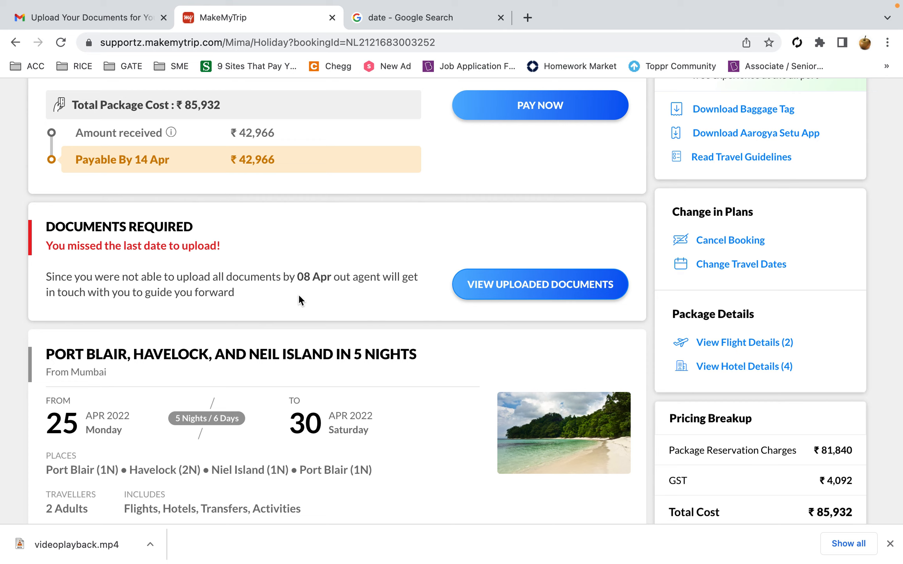
{"action": "mouse_move", "coordinate": [451, 287]}
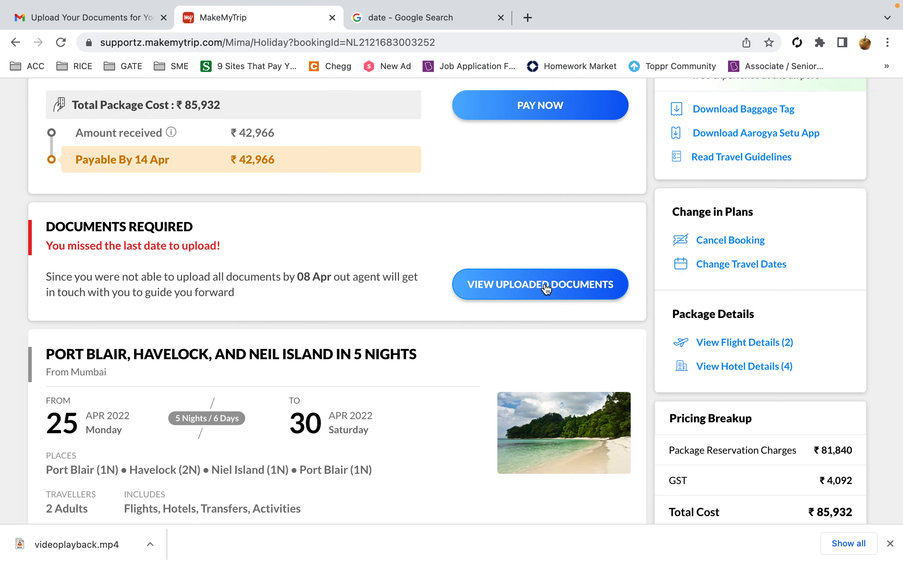
- Open the Upload Documents page and check that both travellers' Aadhaar Card uploads are blocked
{"action": "left_click", "coordinate": [540, 285]}
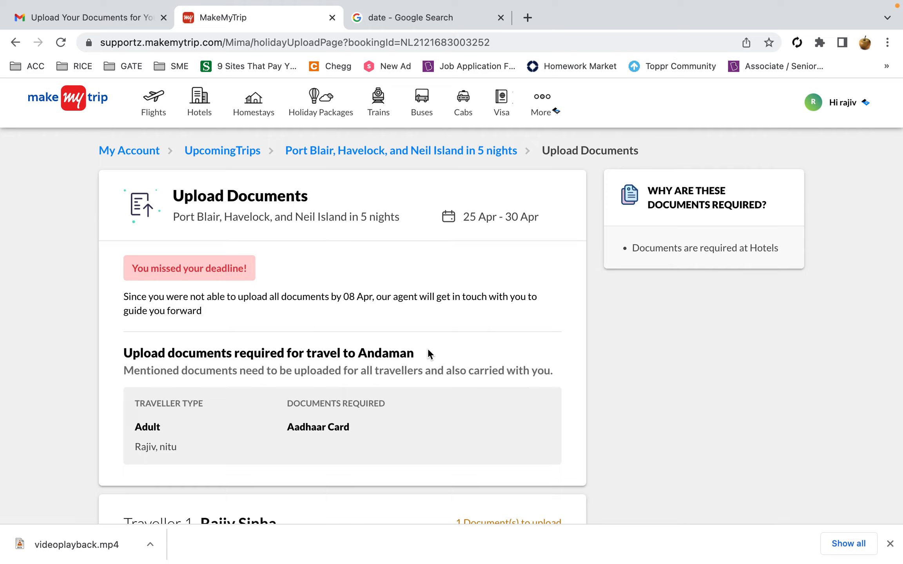
{"action": "scroll", "scroll_direction": "down", "scroll_amount": 3}
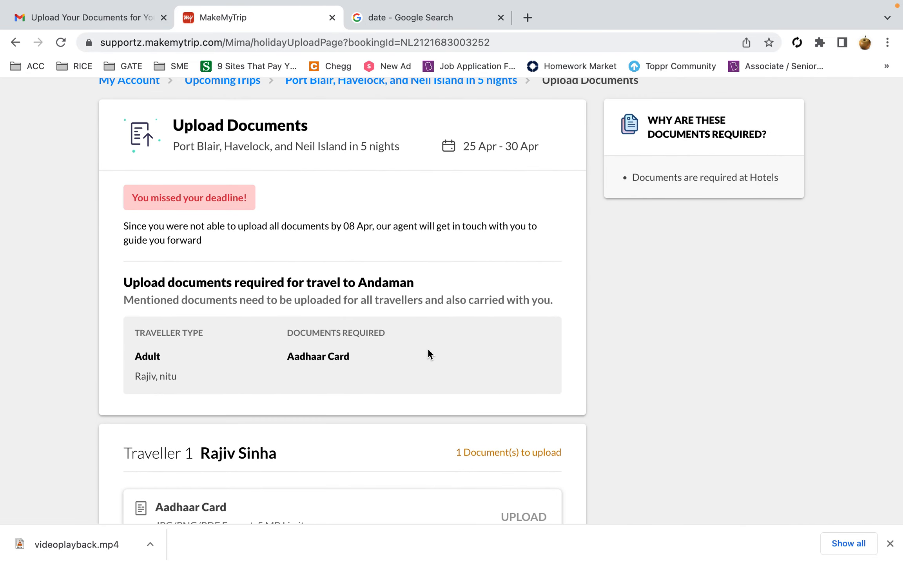
{"action": "scroll", "scroll_direction": "down", "scroll_amount": 3}
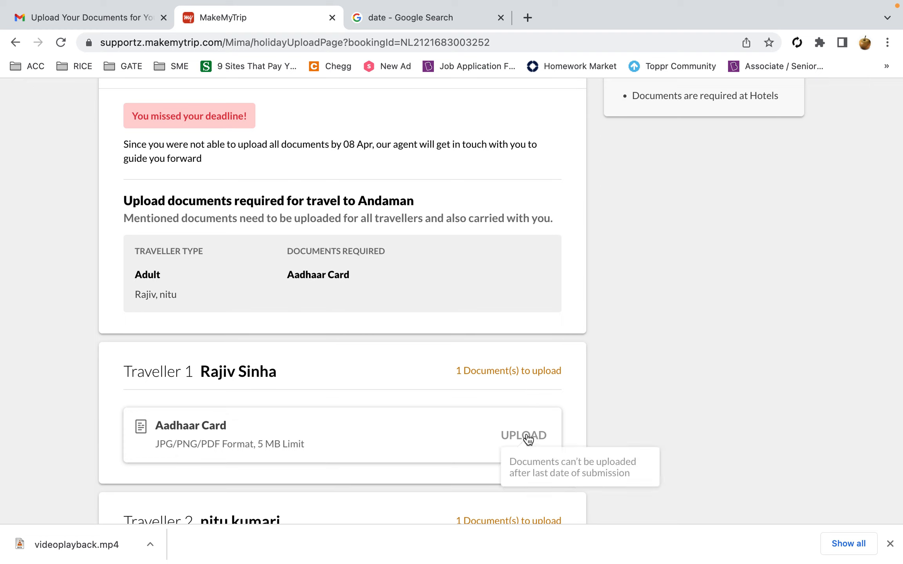
{"action": "mouse_move", "coordinate": [631, 384]}
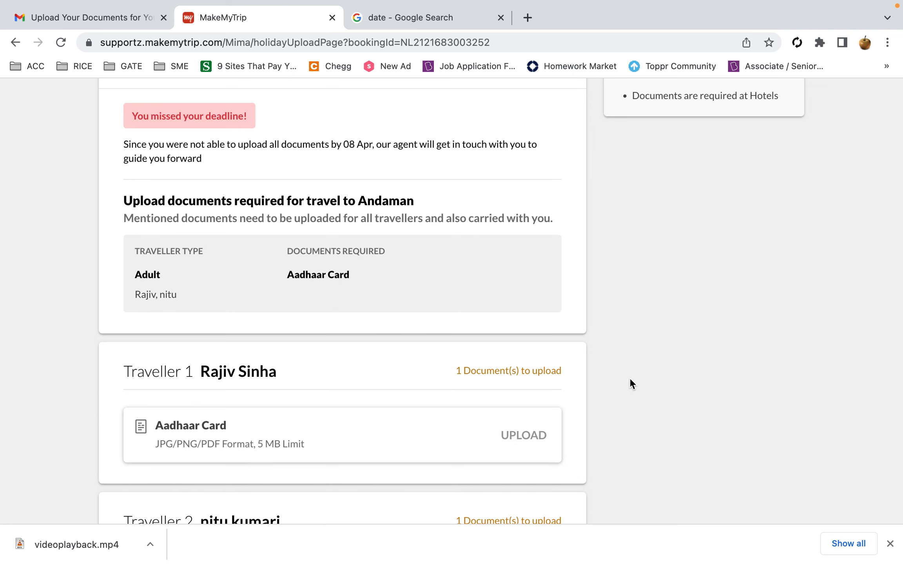
{"action": "scroll", "scroll_direction": "up", "scroll_amount": 3}
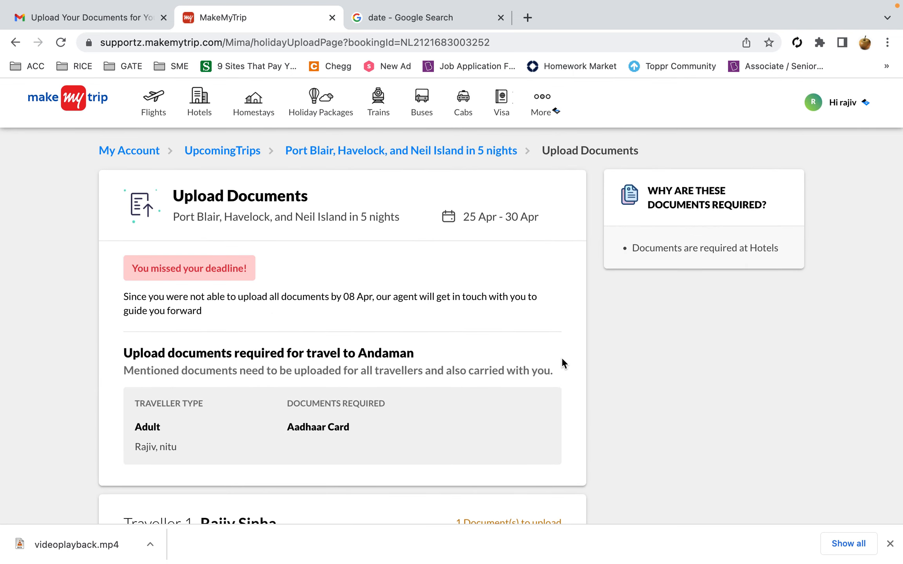